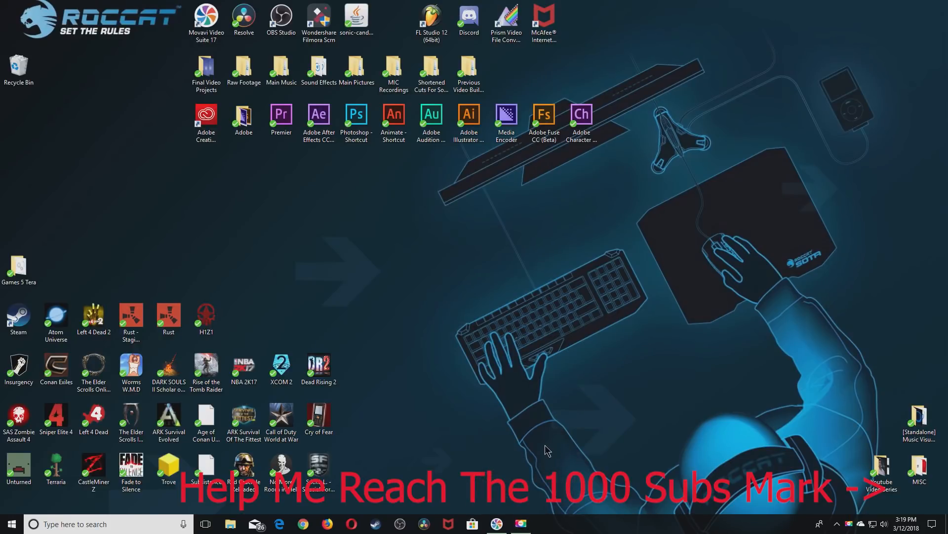
{"action": "mouse_move", "coordinate": [665, 435]}
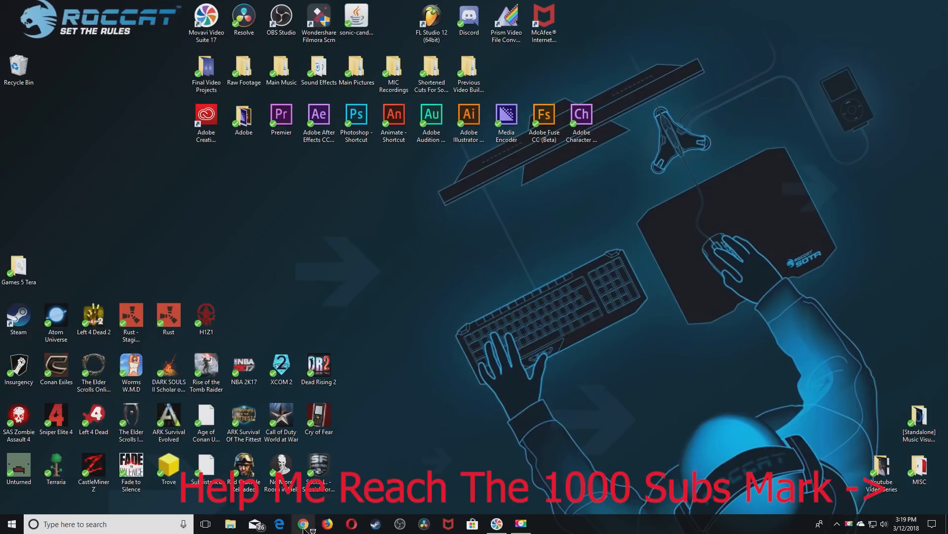
Launch Chrome from the taskbar and focus the address bar.
{"action": "left_click", "coordinate": [304, 523]}
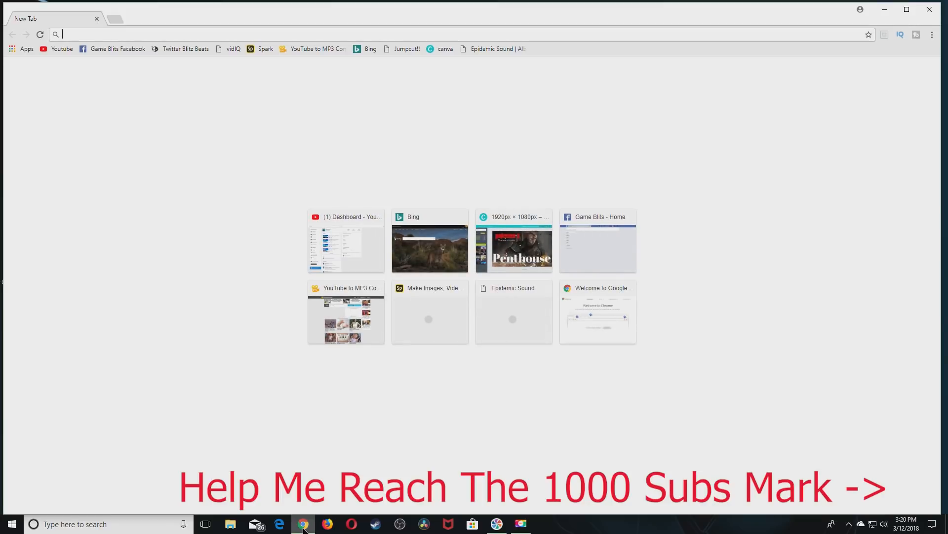
{"action": "mouse_move", "coordinate": [118, 83]}
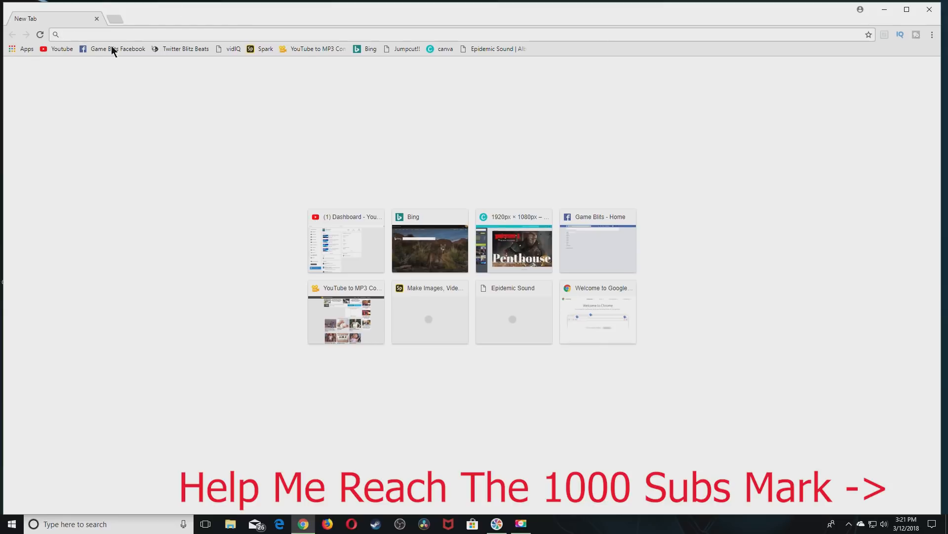
{"action": "left_click", "coordinate": [85, 33]}
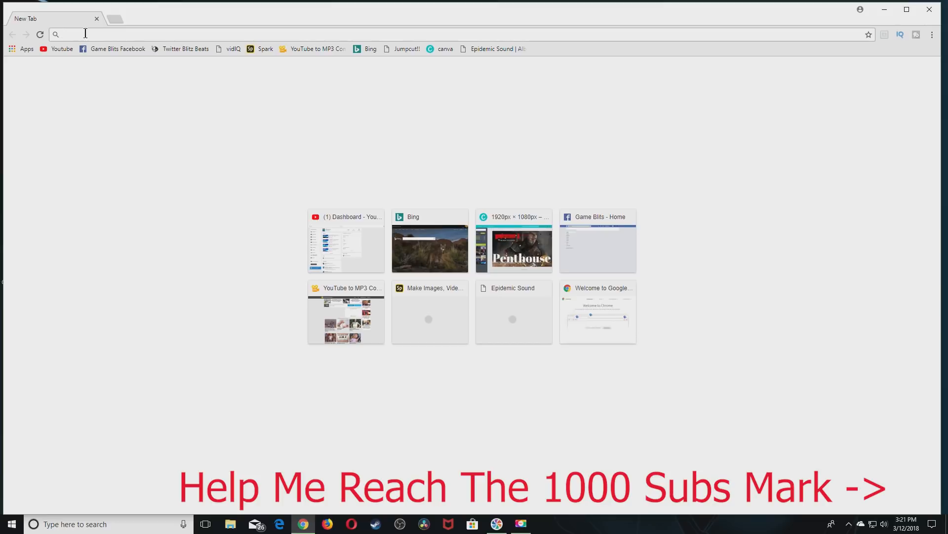
Load the router's admin address 192.168.1.1 so the login prompt appears.
{"action": "type", "text": "192."}
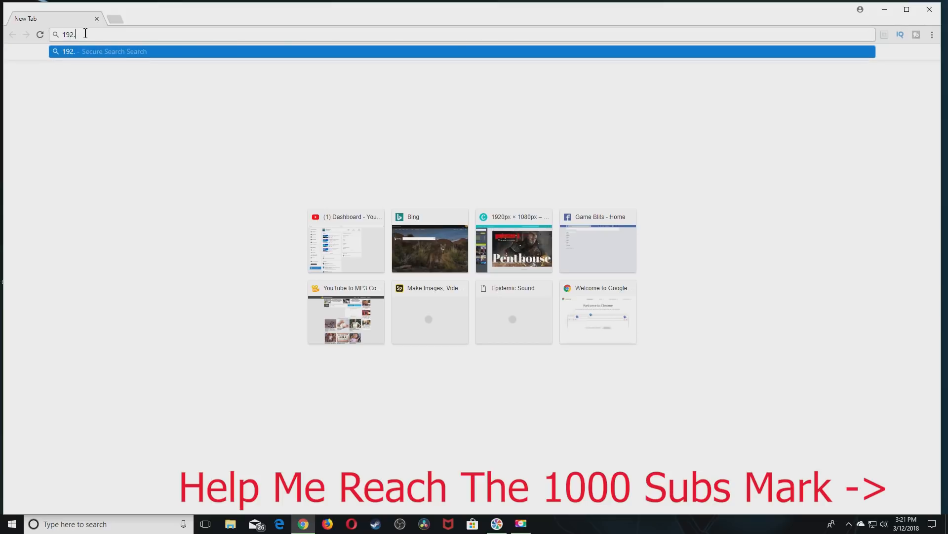
{"action": "type", "text": "1568"}
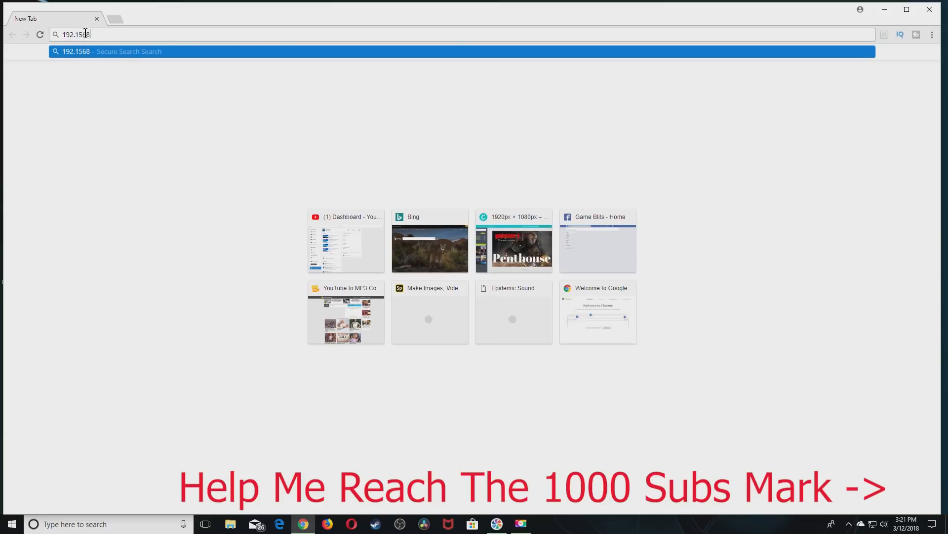
{"action": "key", "text": "BackSpace"}
{"action": "type", "text": ".1.1"}
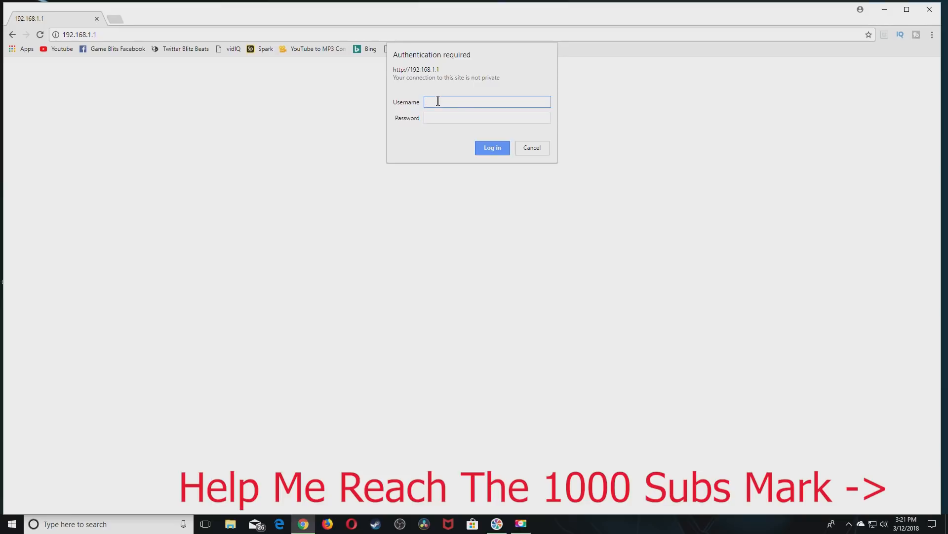
Log in to the router as 'admin' with its password, reaching the Device Info page.
{"action": "type", "text": "admin"}
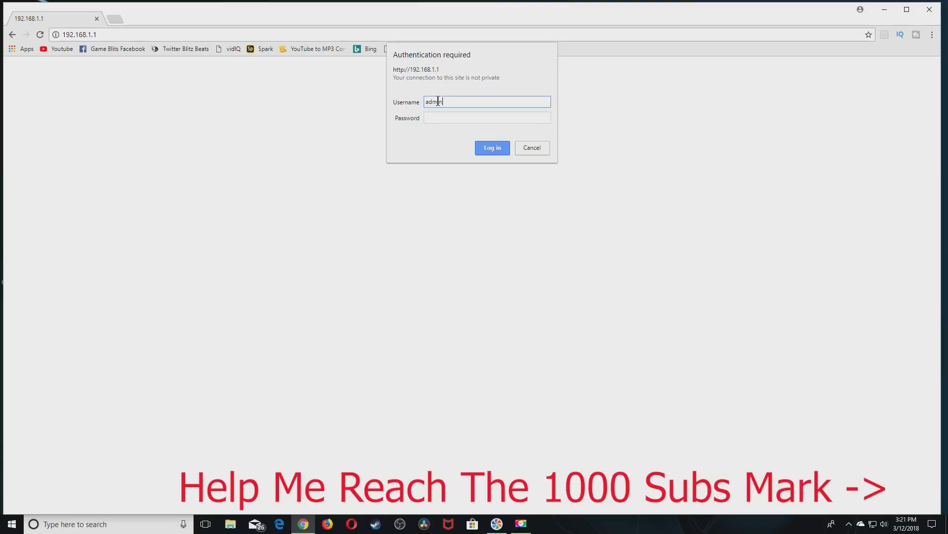
{"action": "left_click", "coordinate": [488, 118]}
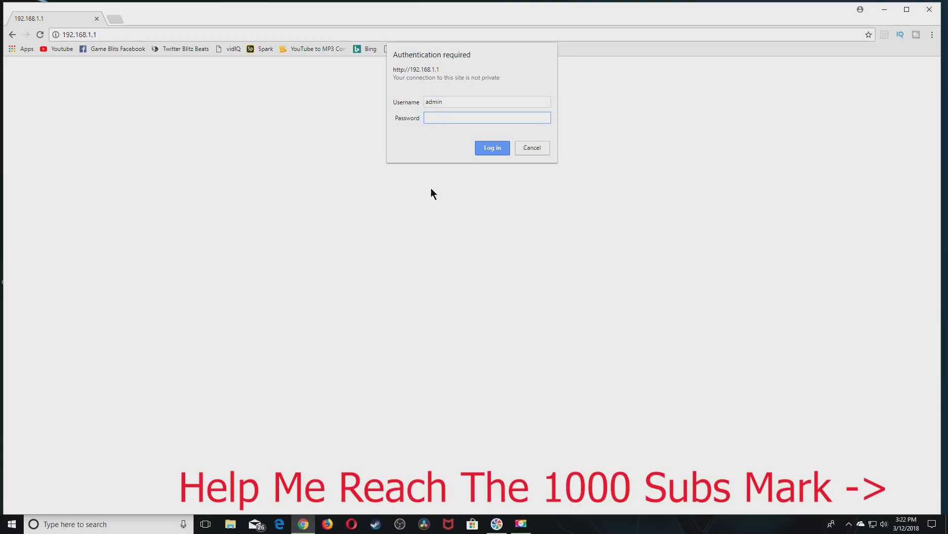
{"action": "left_click", "coordinate": [487, 117]}
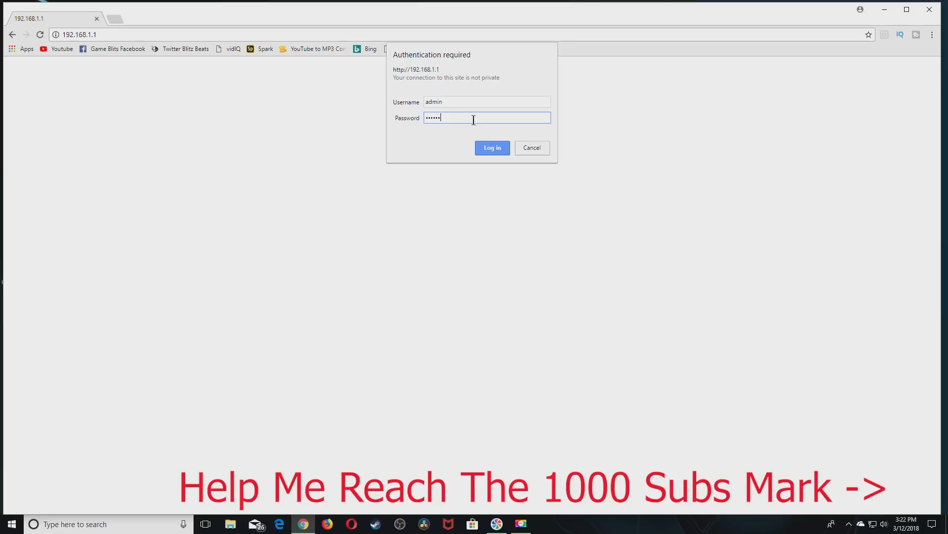
{"action": "key", "text": "BackSpace"}
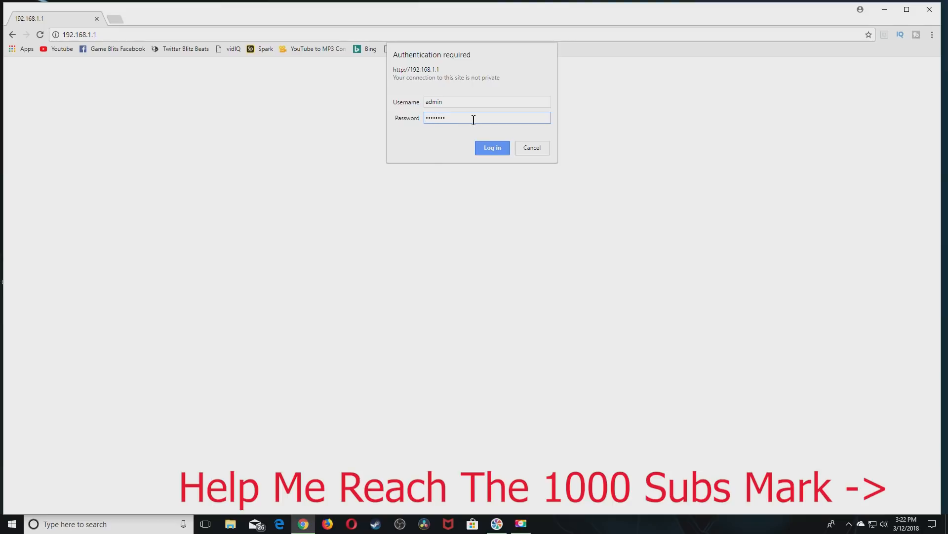
{"action": "left_click", "coordinate": [492, 147]}
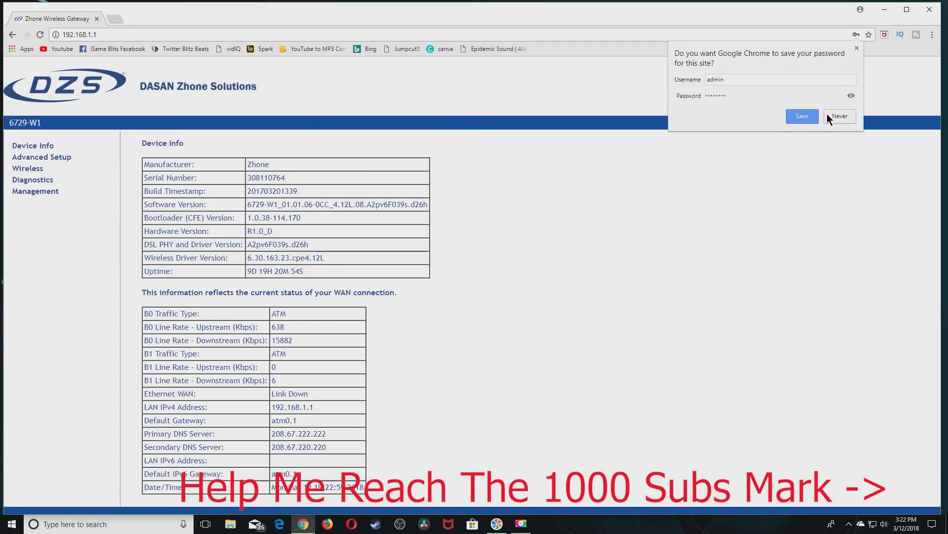
Decline saving the password and go to Advanced Setup's DSL ATM interface list.
{"action": "left_click", "coordinate": [838, 116]}
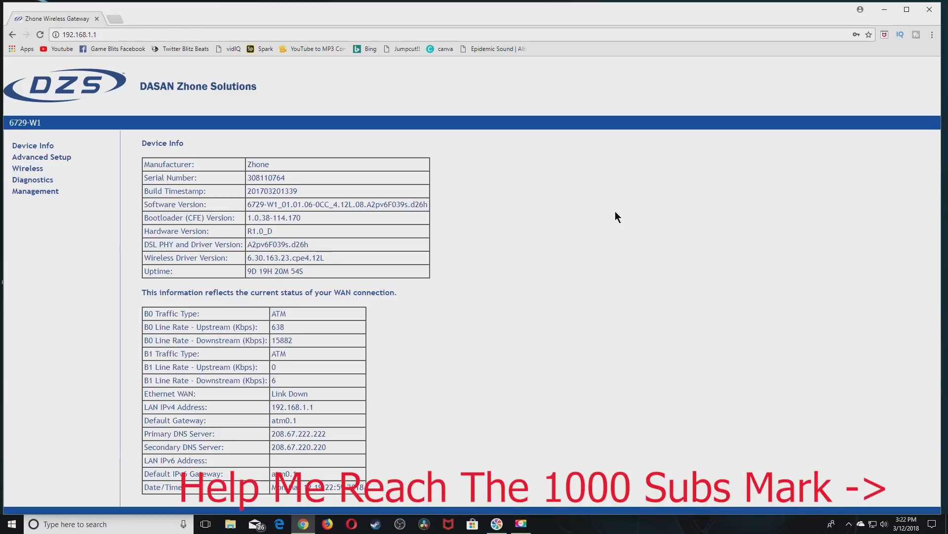
{"action": "mouse_move", "coordinate": [302, 244]}
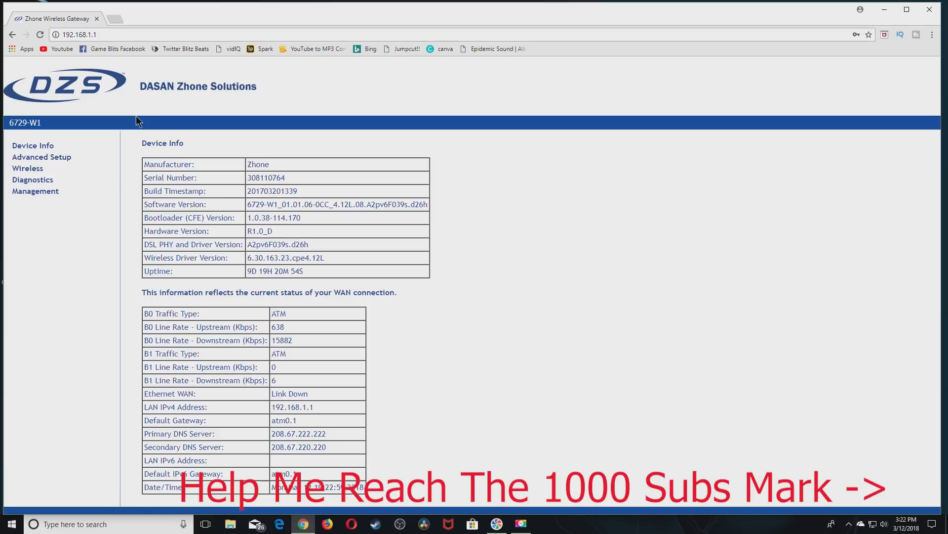
{"action": "mouse_move", "coordinate": [435, 133]}
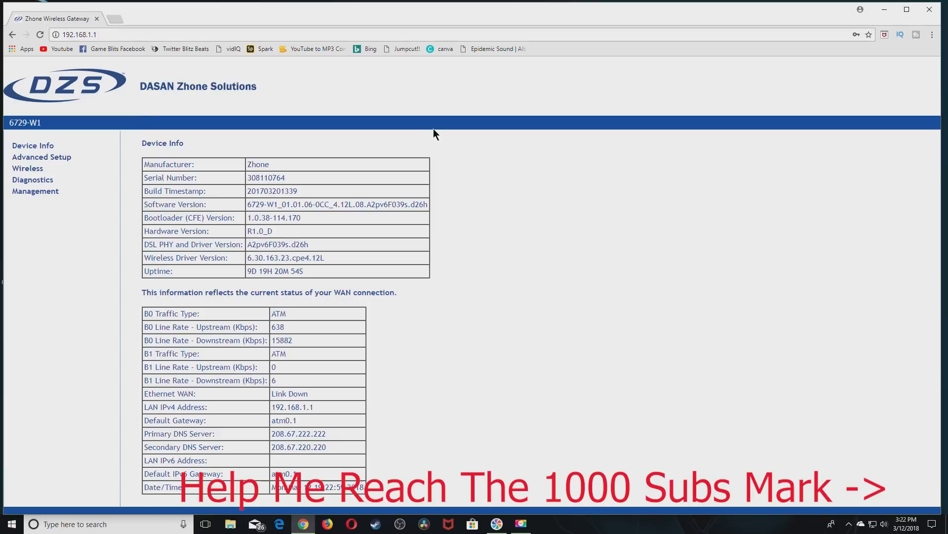
{"action": "mouse_move", "coordinate": [381, 144]}
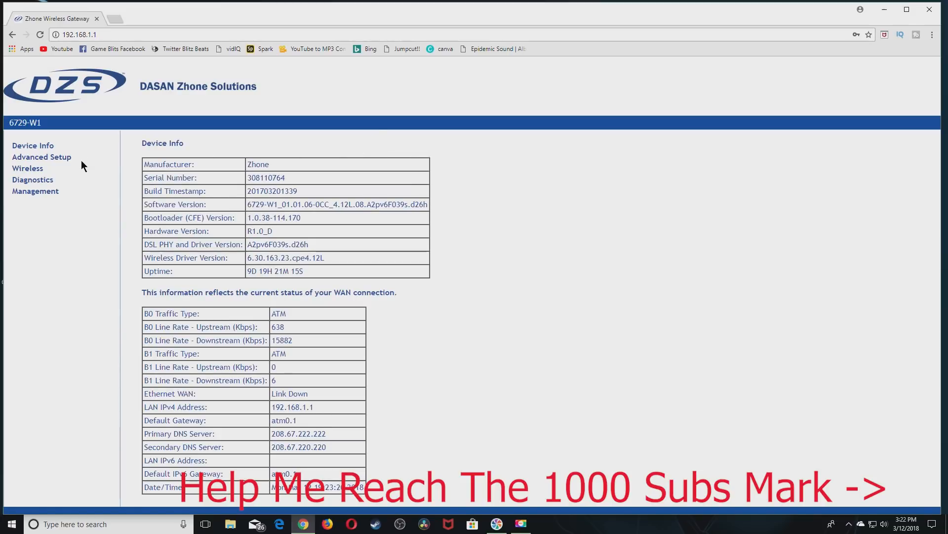
{"action": "mouse_move", "coordinate": [265, 204]}
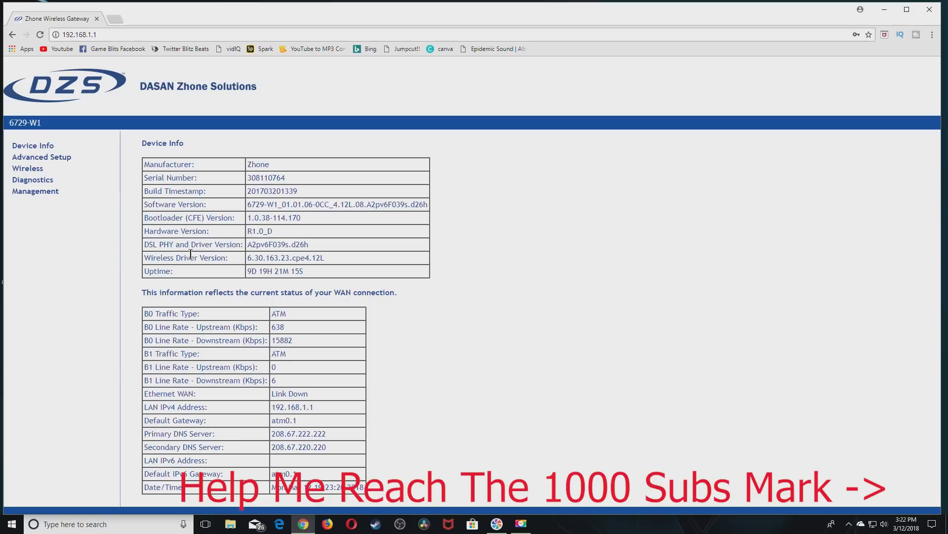
{"action": "mouse_move", "coordinate": [6, 119]}
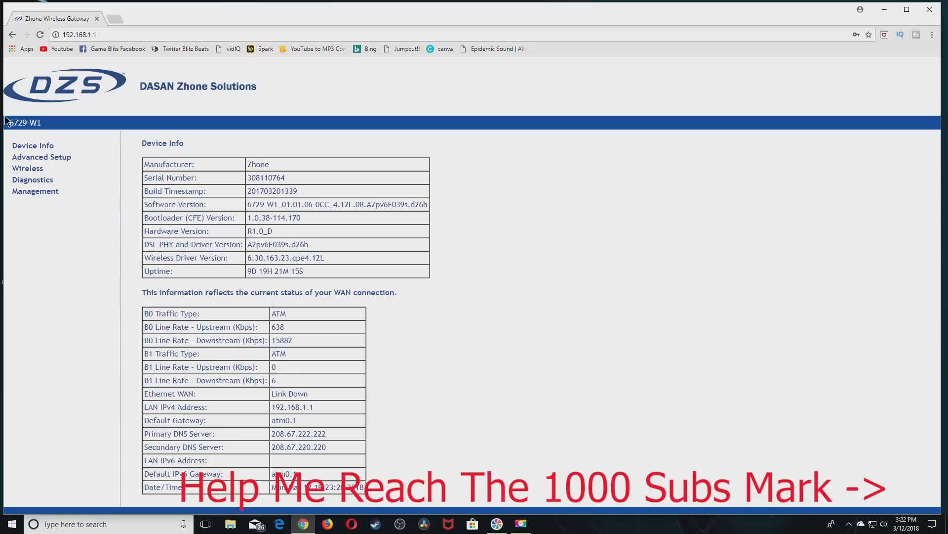
{"action": "mouse_move", "coordinate": [331, 243]}
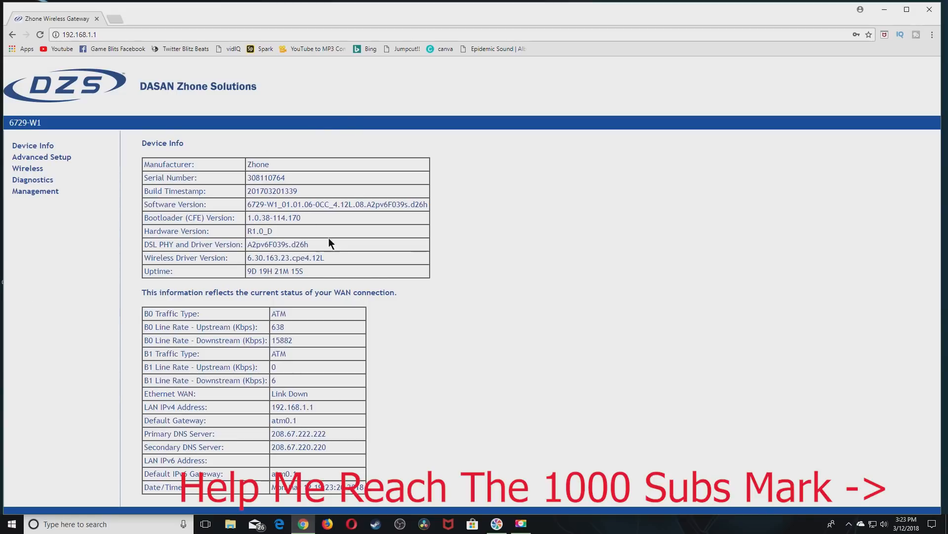
{"action": "left_click", "coordinate": [41, 157]}
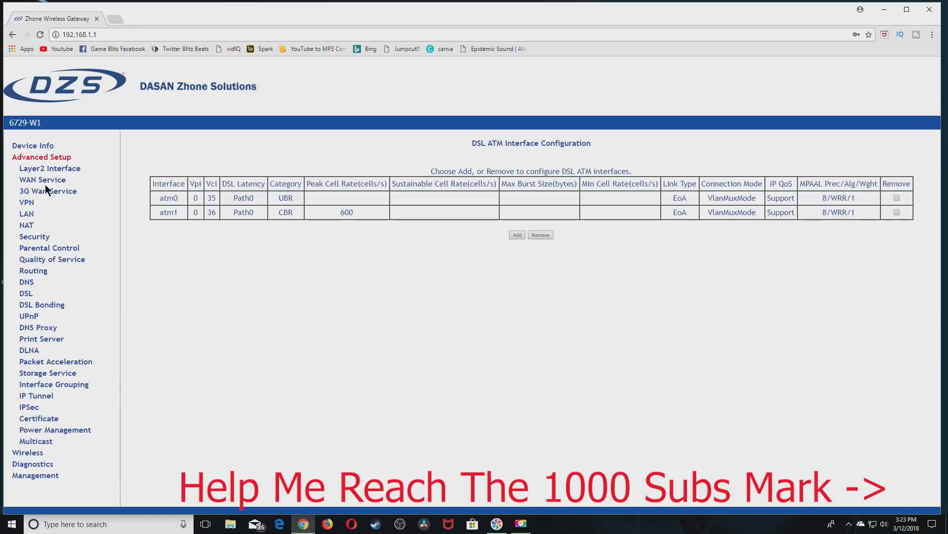
{"action": "mouse_move", "coordinate": [136, 311]}
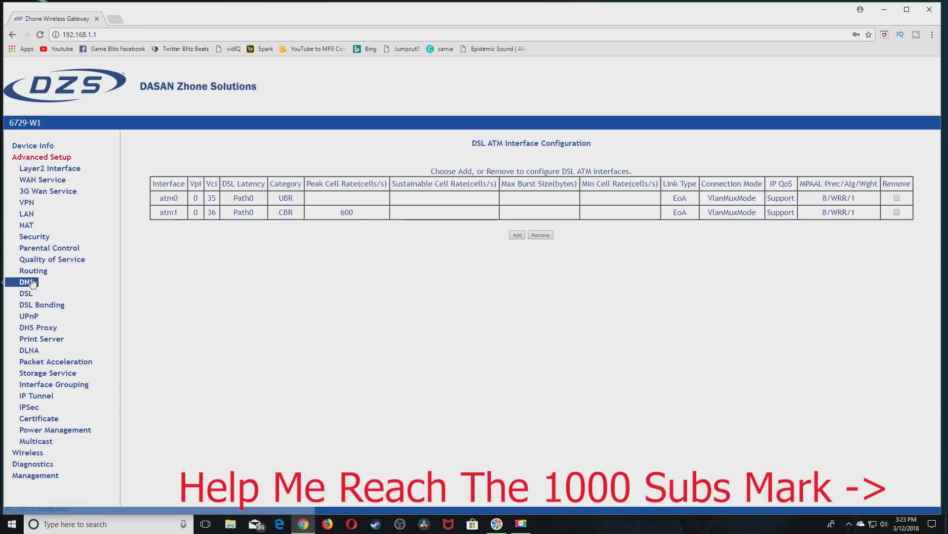
Visit DNS Server Configuration, then the NAT Virtual Servers list of PSN rules.
{"action": "left_click", "coordinate": [26, 282]}
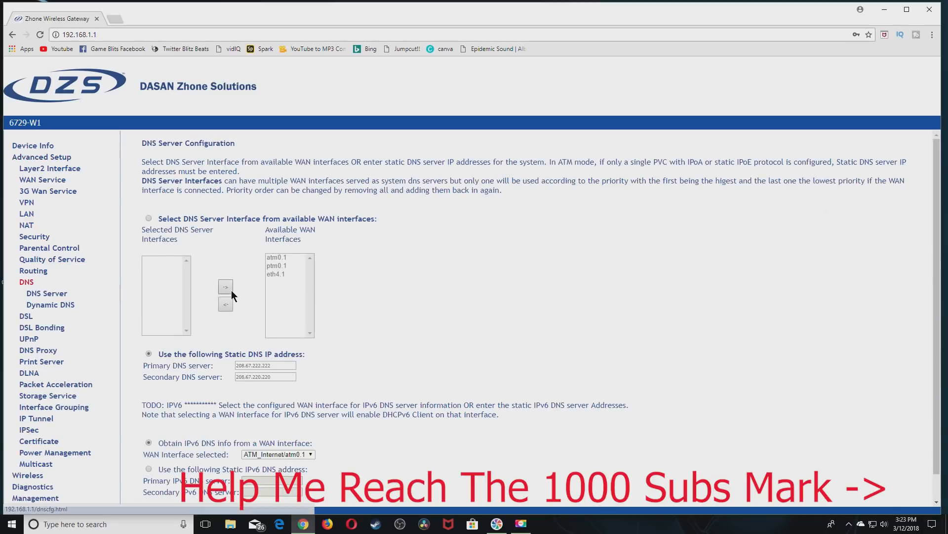
{"action": "left_click", "coordinate": [51, 304]}
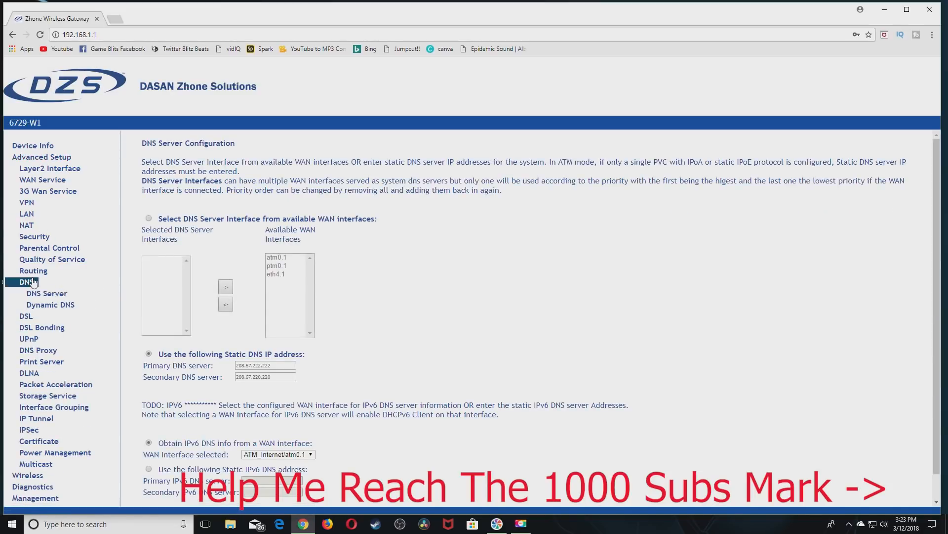
{"action": "left_click", "coordinate": [26, 226]}
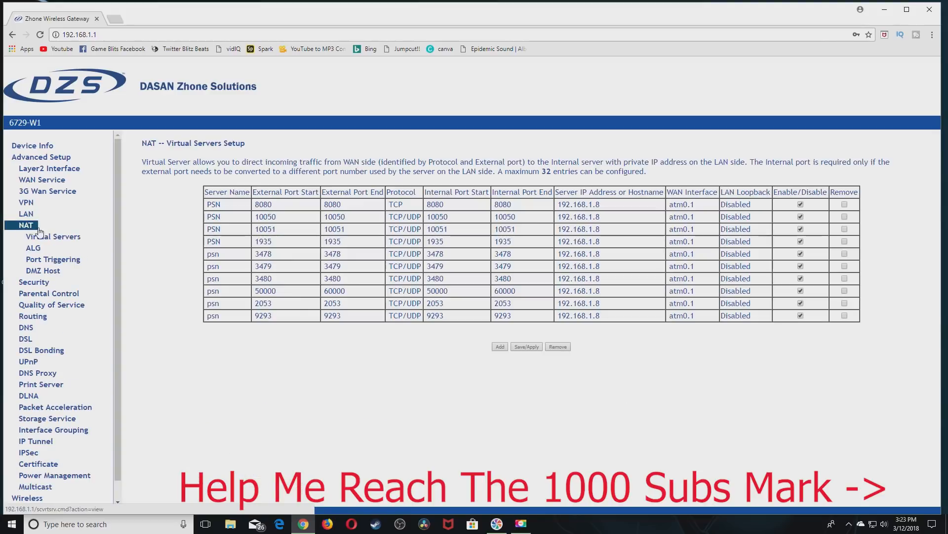
{"action": "mouse_move", "coordinate": [68, 214]}
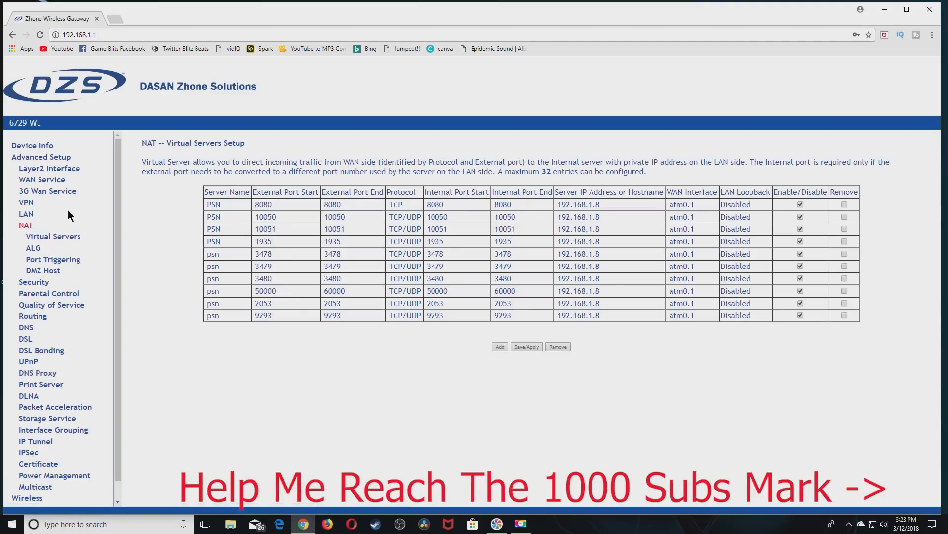
From the Virtual Servers list, start adding a new port-forwarding rule.
{"action": "left_click", "coordinate": [33, 247]}
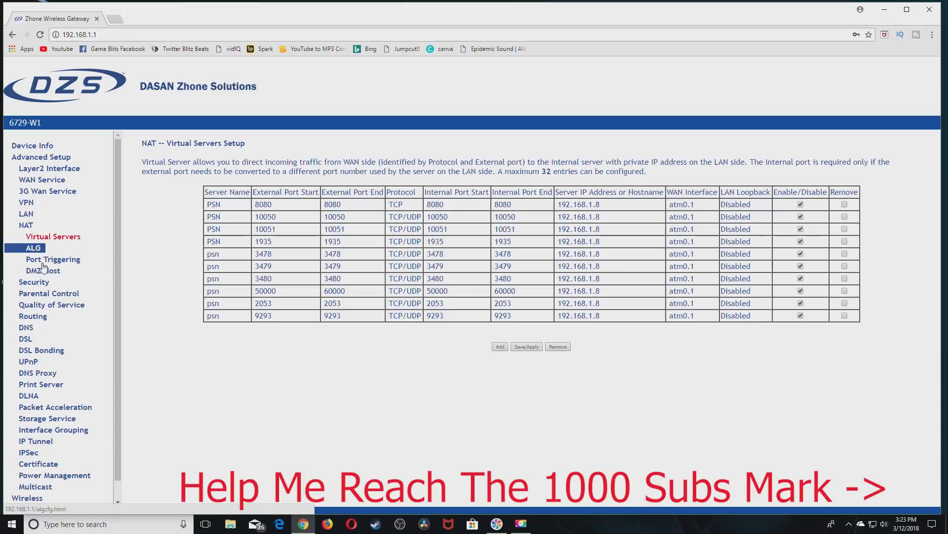
{"action": "left_click", "coordinate": [42, 270]}
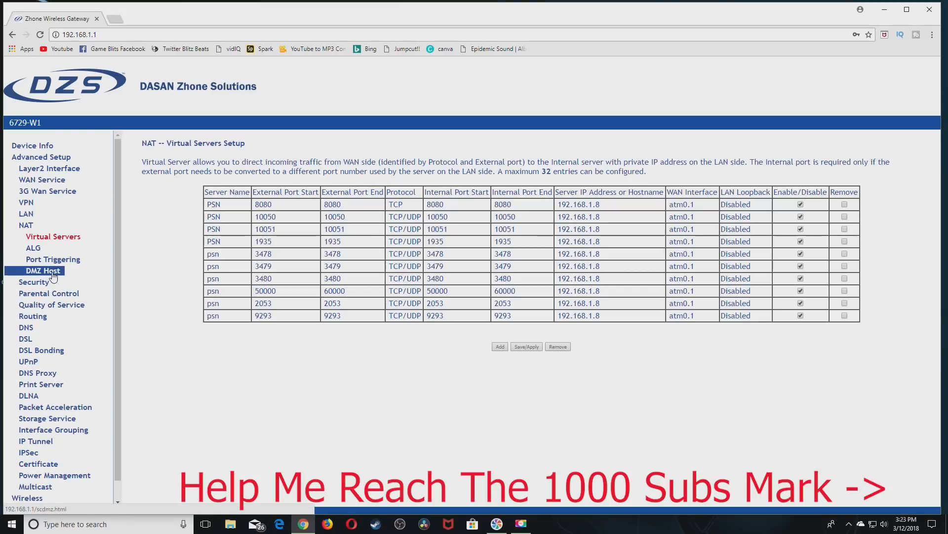
{"action": "left_click", "coordinate": [52, 236]}
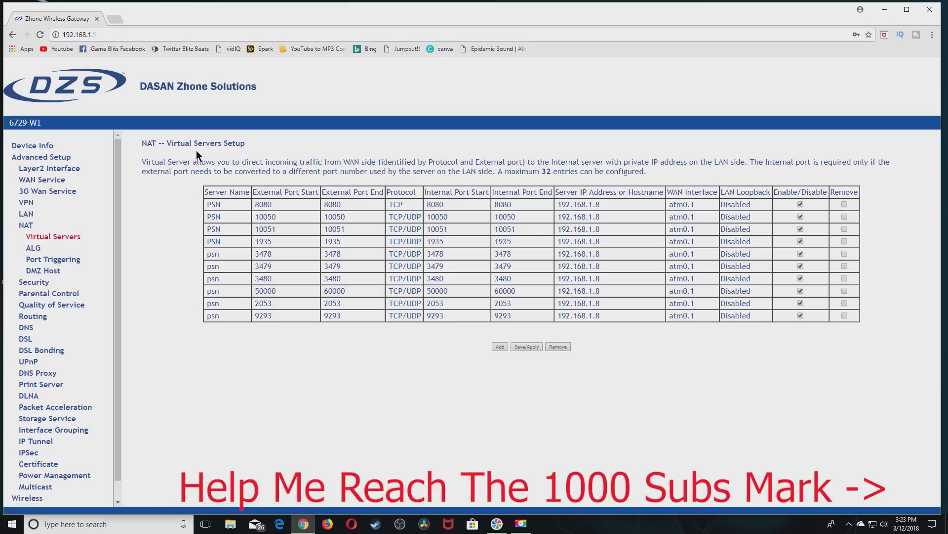
{"action": "left_click", "coordinate": [25, 225]}
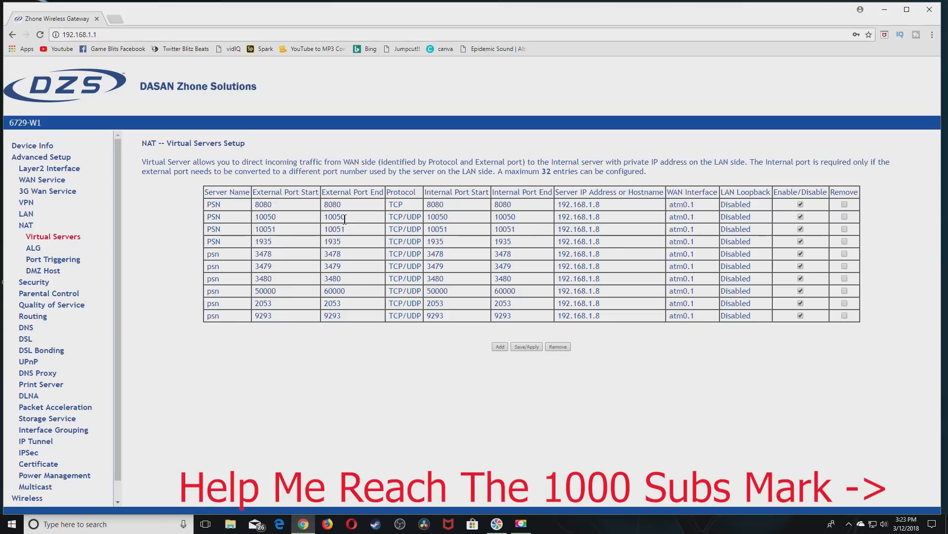
{"action": "mouse_move", "coordinate": [549, 300]}
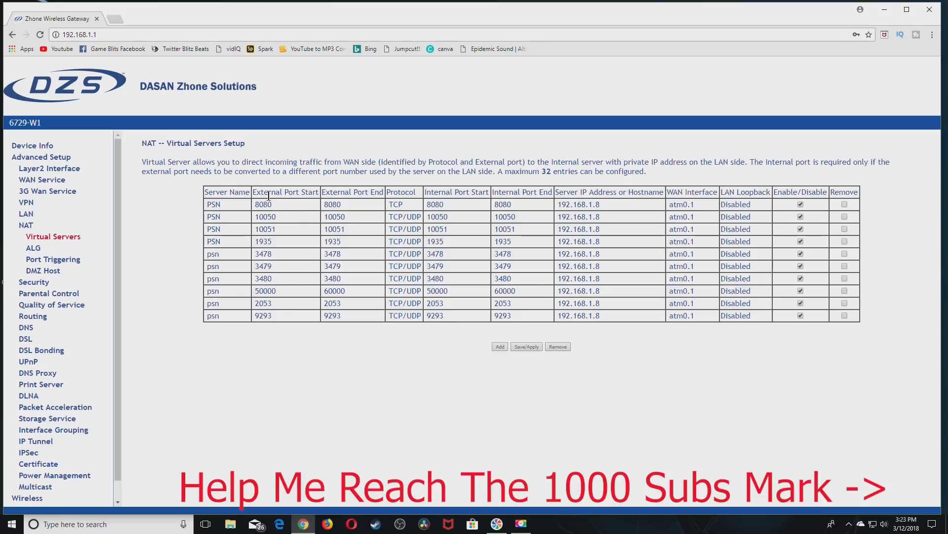
{"action": "mouse_move", "coordinate": [297, 209]}
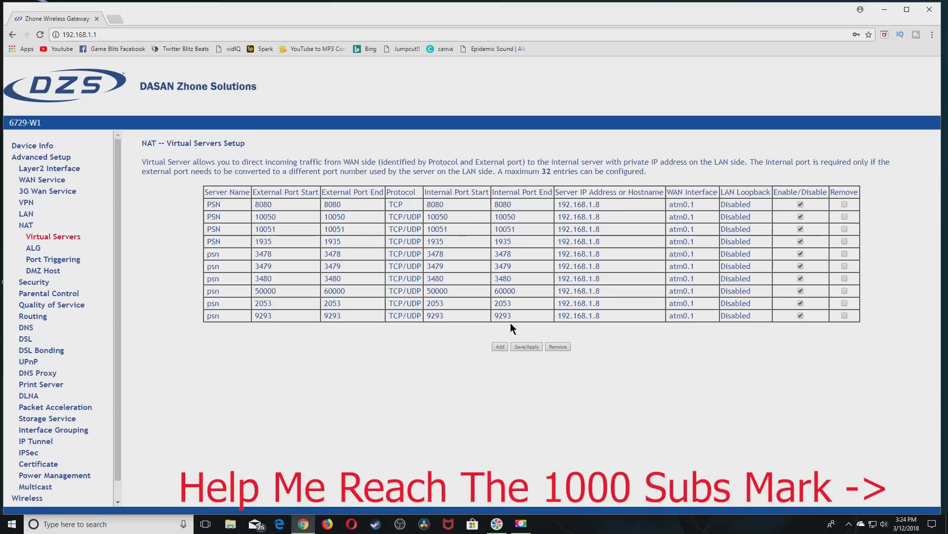
{"action": "left_click", "coordinate": [500, 346]}
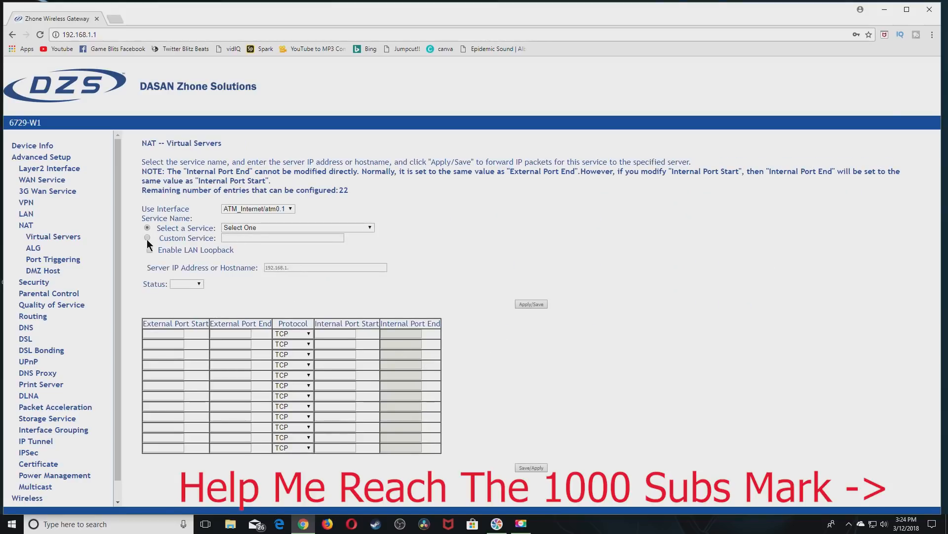
Choose Custom Service, keep TCP as protocol, then go back without saving the rule.
{"action": "left_click", "coordinate": [147, 238]}
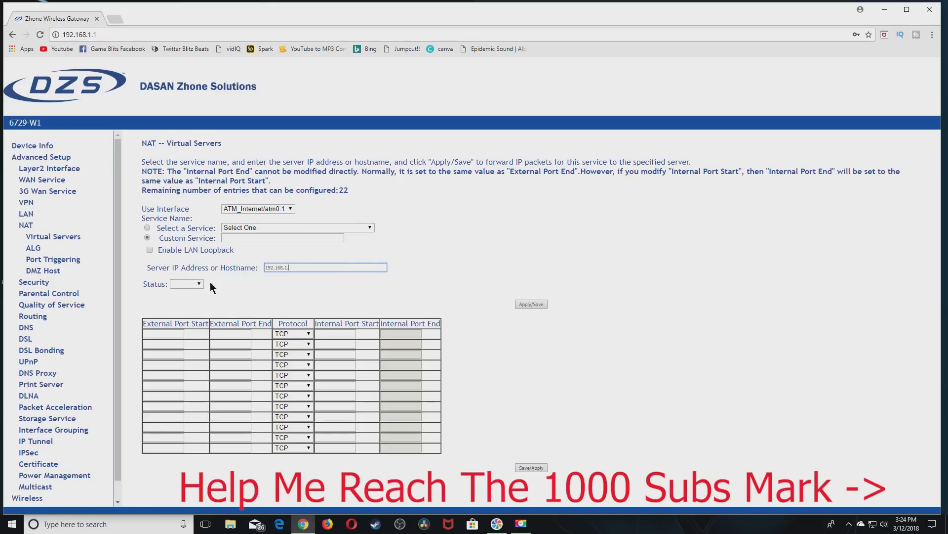
{"action": "left_click", "coordinate": [325, 268]}
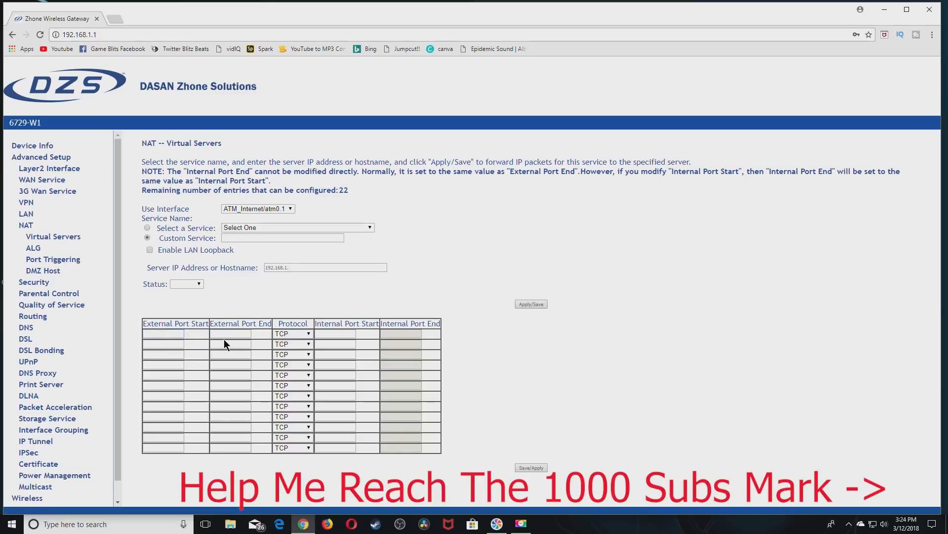
{"action": "left_click", "coordinate": [230, 333]}
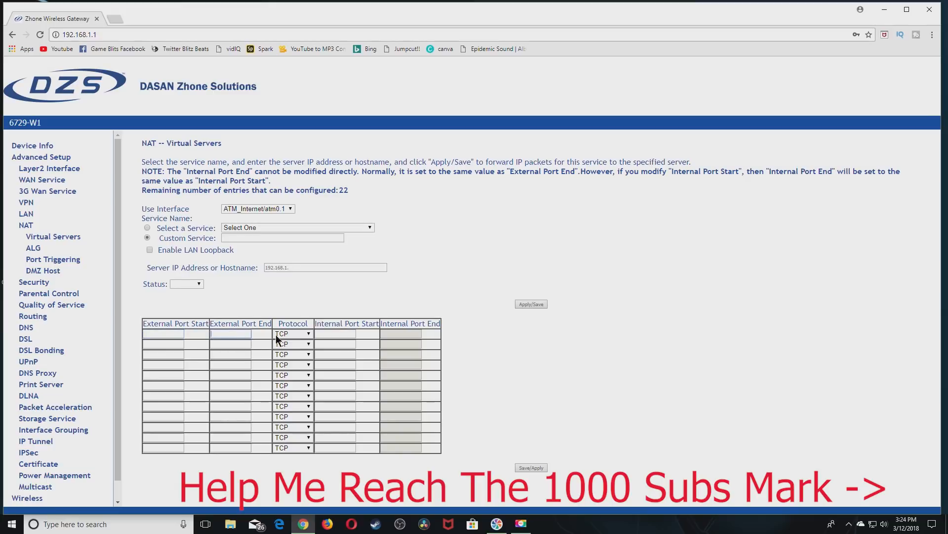
{"action": "left_click", "coordinate": [293, 333]}
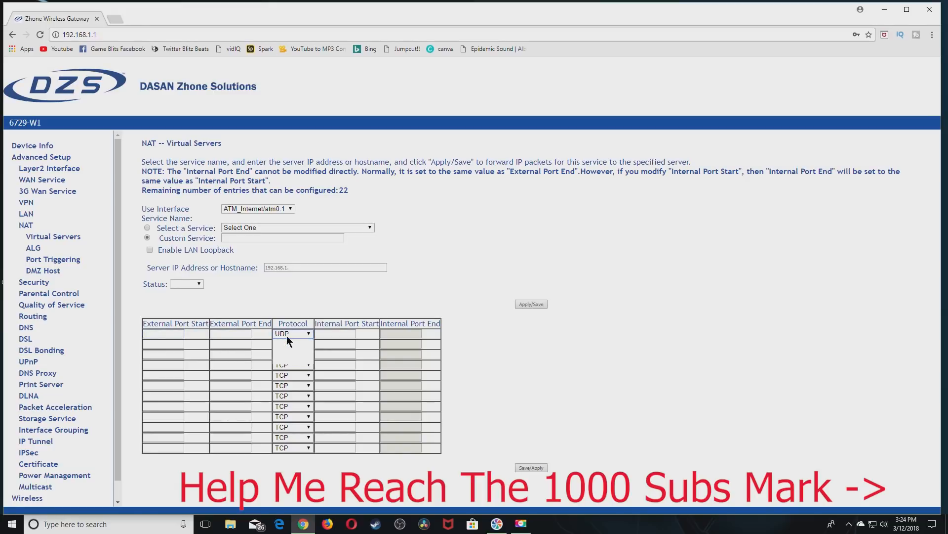
{"action": "left_click", "coordinate": [292, 333]}
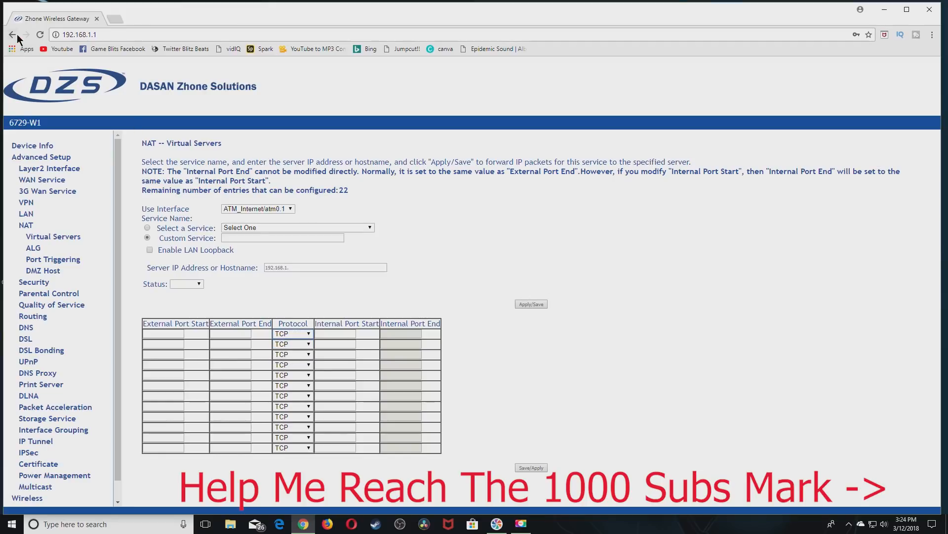
{"action": "left_click", "coordinate": [11, 34]}
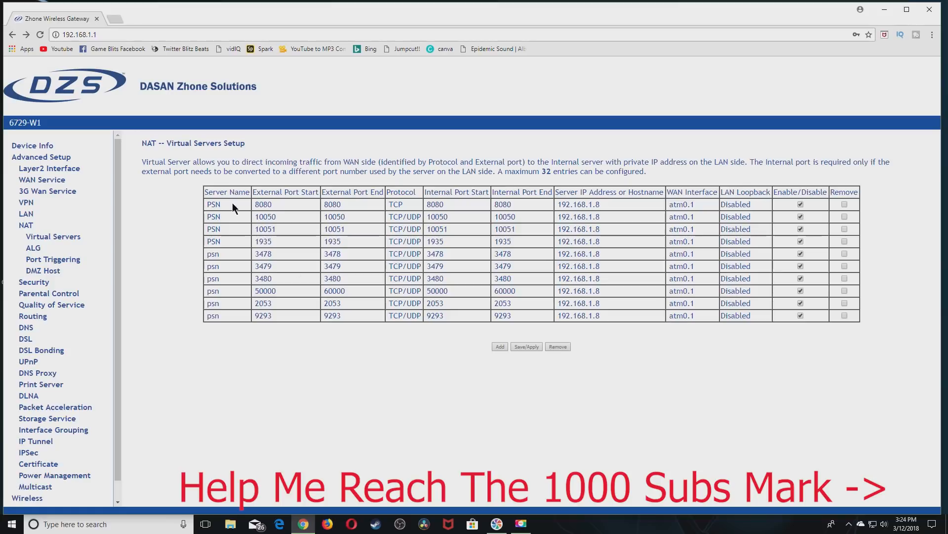
{"action": "mouse_move", "coordinate": [513, 206]}
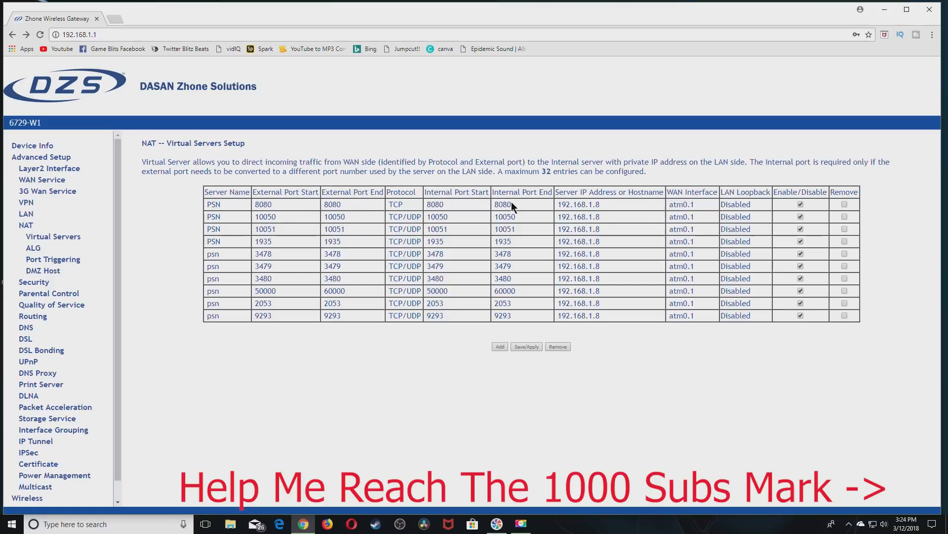
{"action": "mouse_move", "coordinate": [254, 203]}
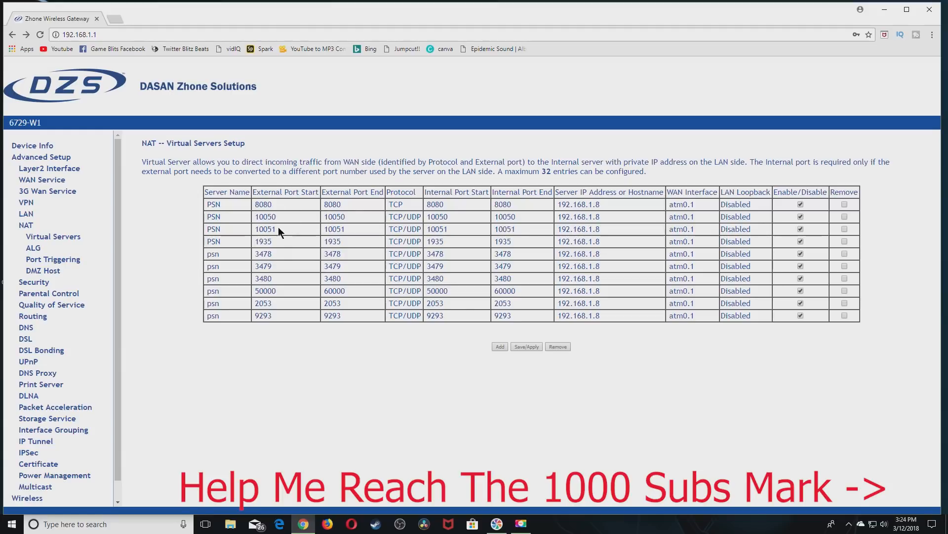
{"action": "left_click", "coordinate": [216, 204]}
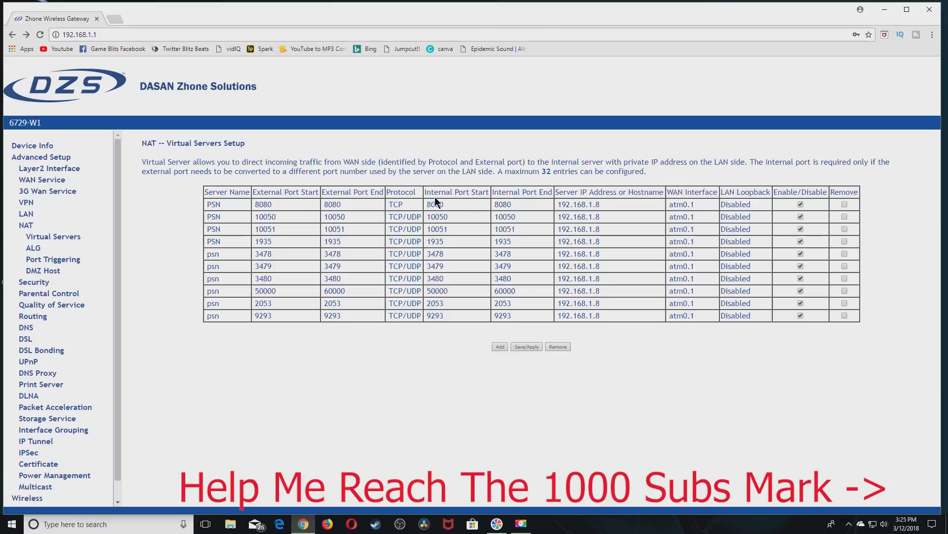
{"action": "mouse_move", "coordinate": [567, 202]}
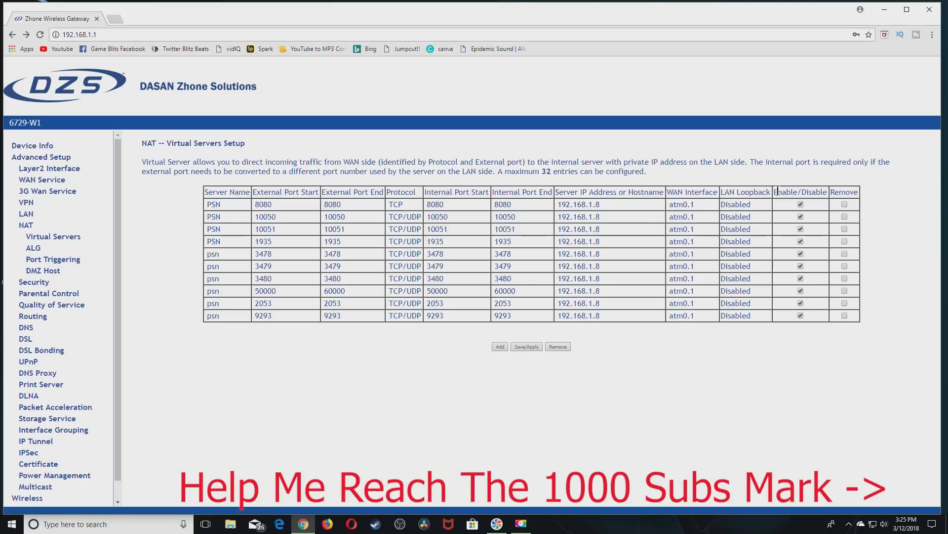
{"action": "mouse_move", "coordinate": [246, 216]}
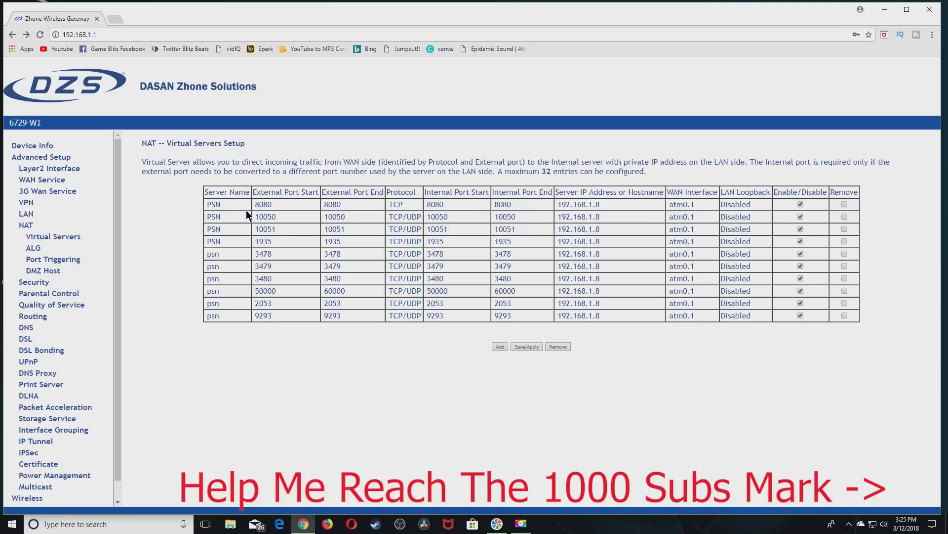
{"action": "mouse_move", "coordinate": [387, 330]}
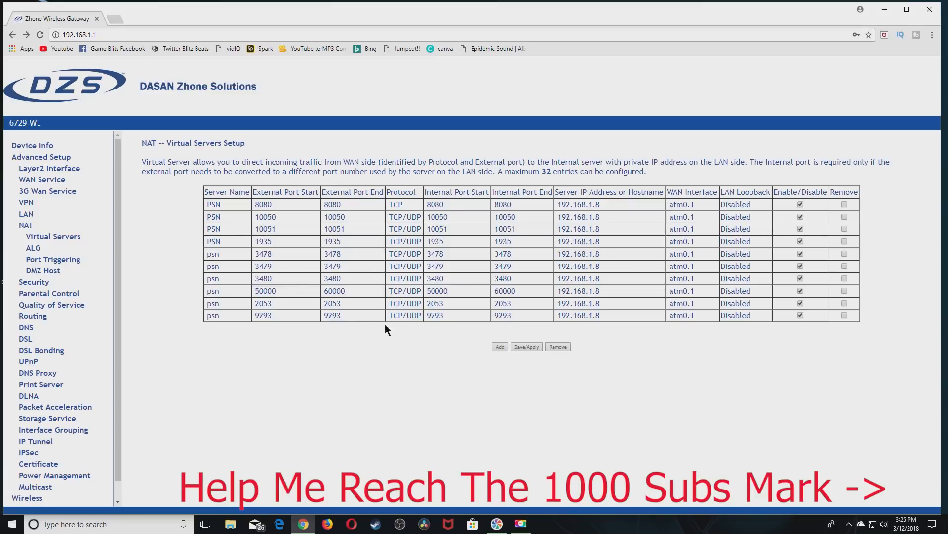
{"action": "mouse_move", "coordinate": [391, 163]}
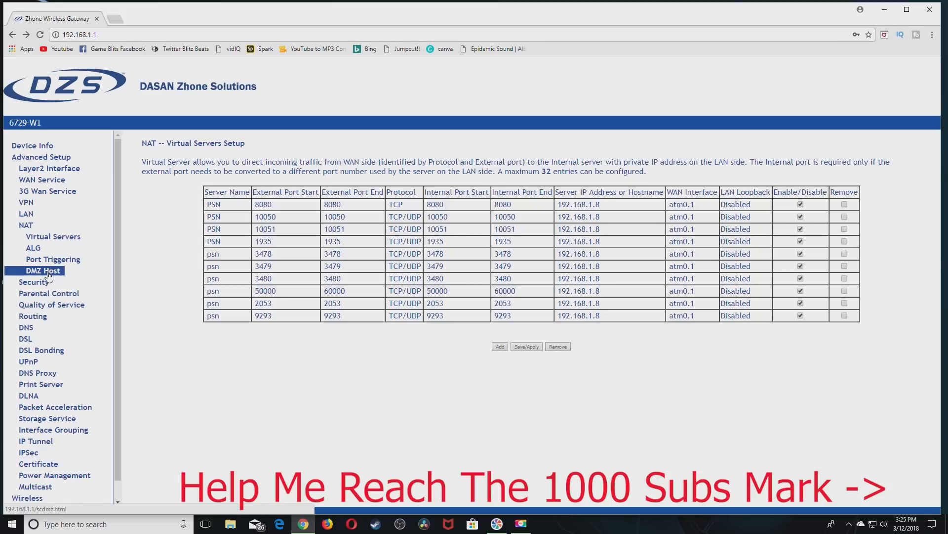
{"action": "left_click", "coordinate": [42, 271]}
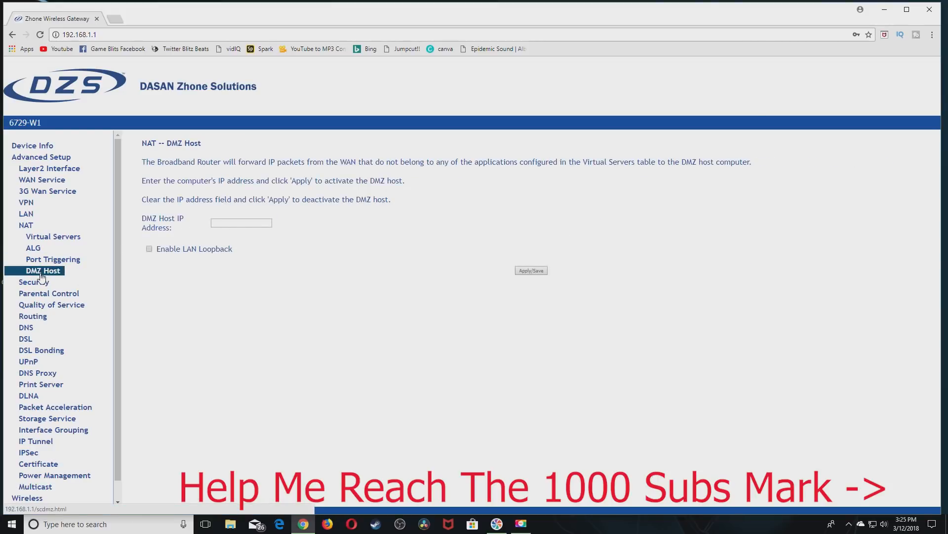
Focus the empty DMZ Host IP Address field.
{"action": "left_click", "coordinate": [241, 222]}
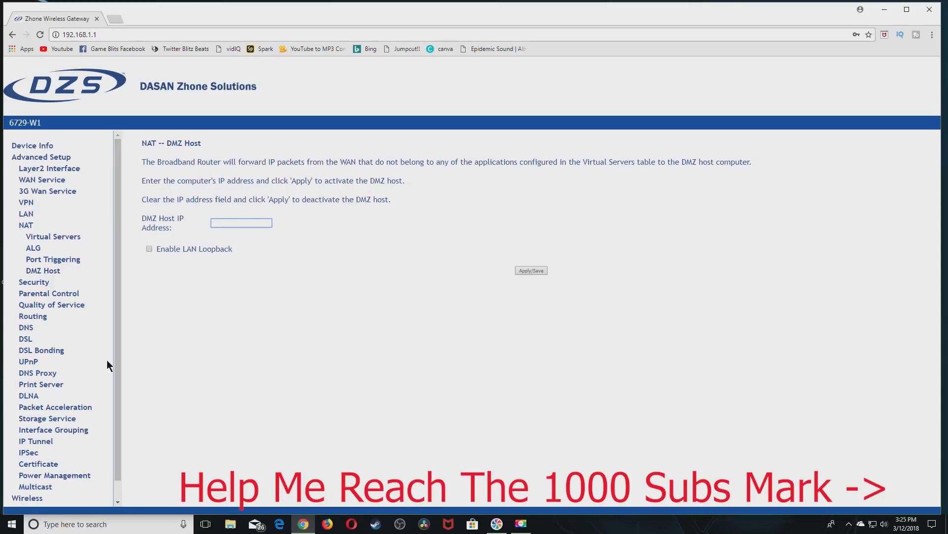
{"action": "mouse_move", "coordinate": [150, 361]}
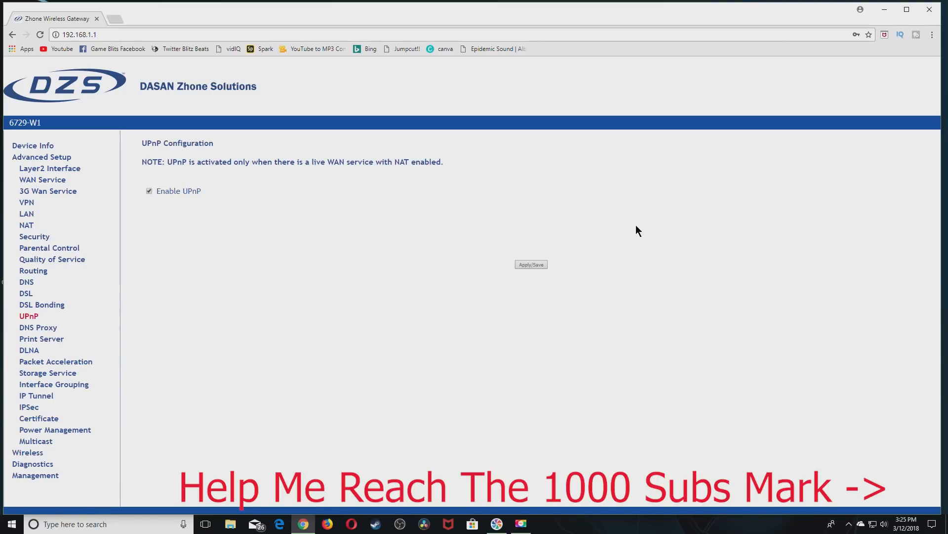
{"action": "mouse_move", "coordinate": [58, 216]}
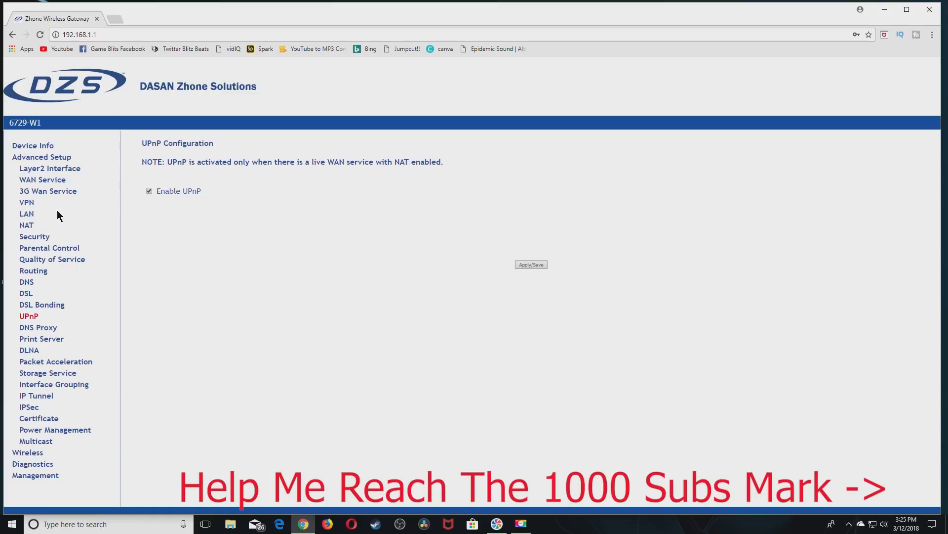
Toggle Enable UPnP off and back on so it ends checked.
{"action": "left_click", "coordinate": [149, 190]}
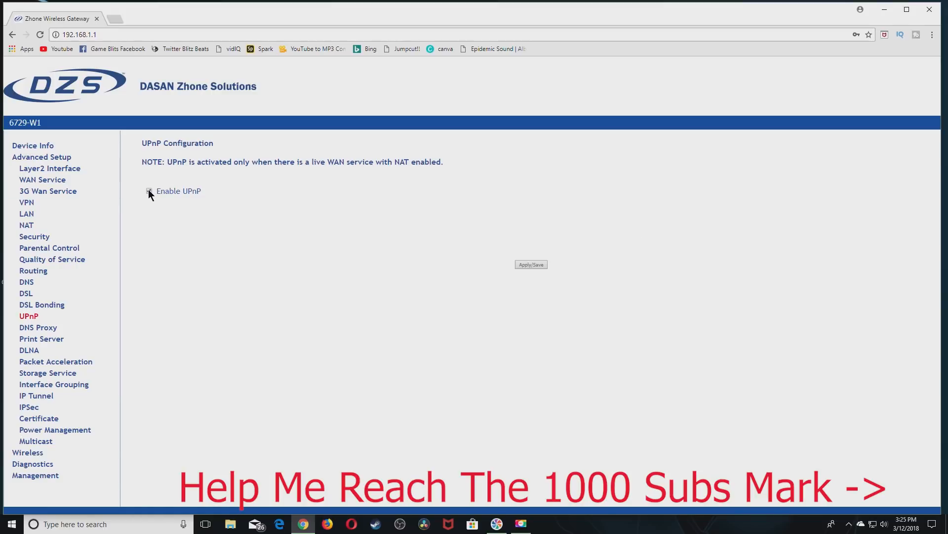
{"action": "left_click", "coordinate": [149, 190]}
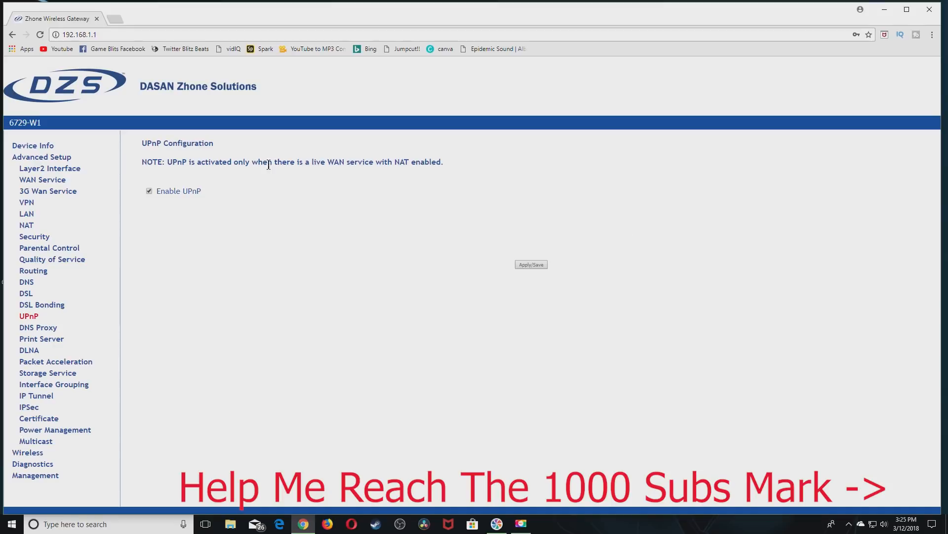
{"action": "mouse_move", "coordinate": [48, 320]}
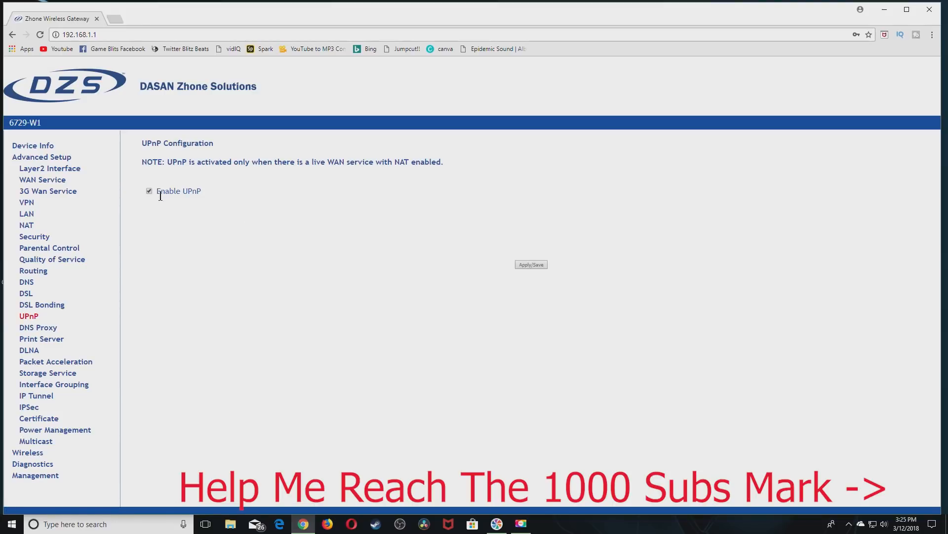
{"action": "mouse_move", "coordinate": [153, 202]}
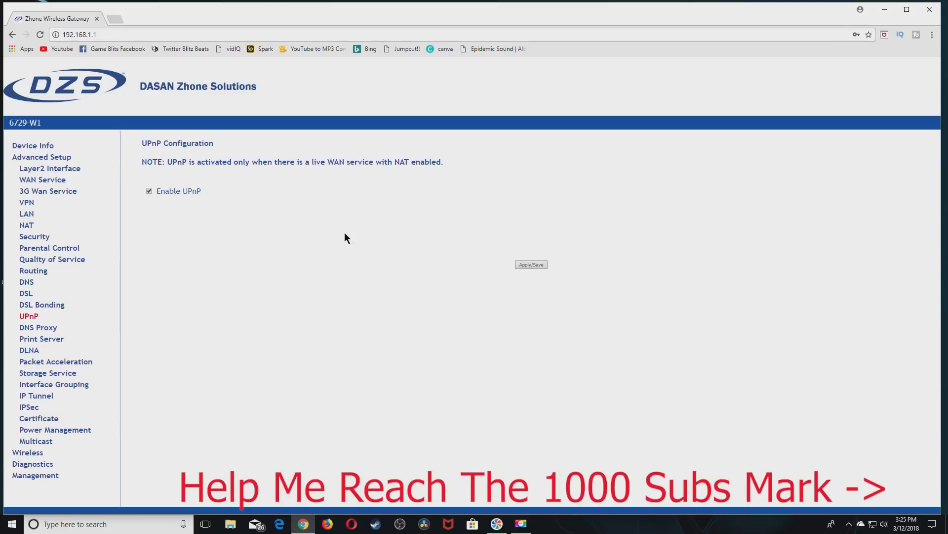
{"action": "mouse_move", "coordinate": [168, 278]}
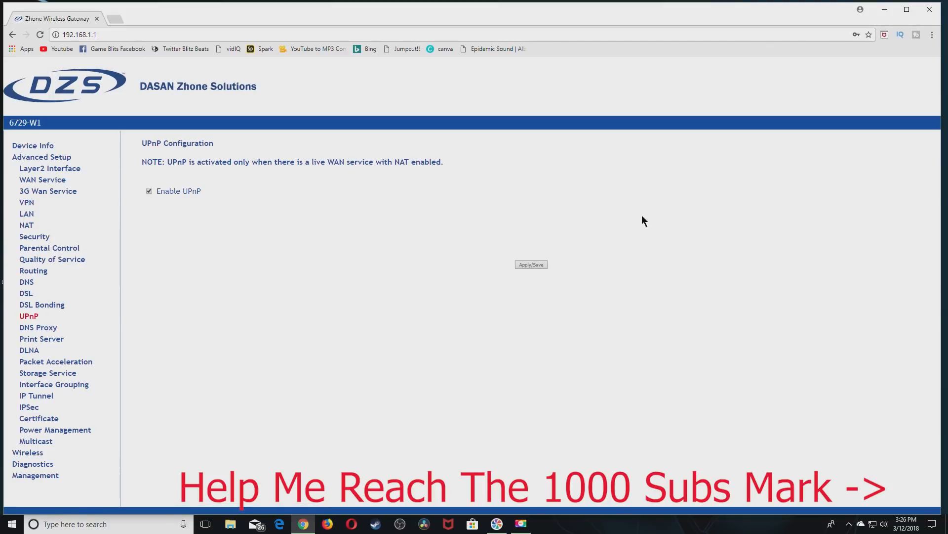
{"action": "mouse_move", "coordinate": [134, 216]}
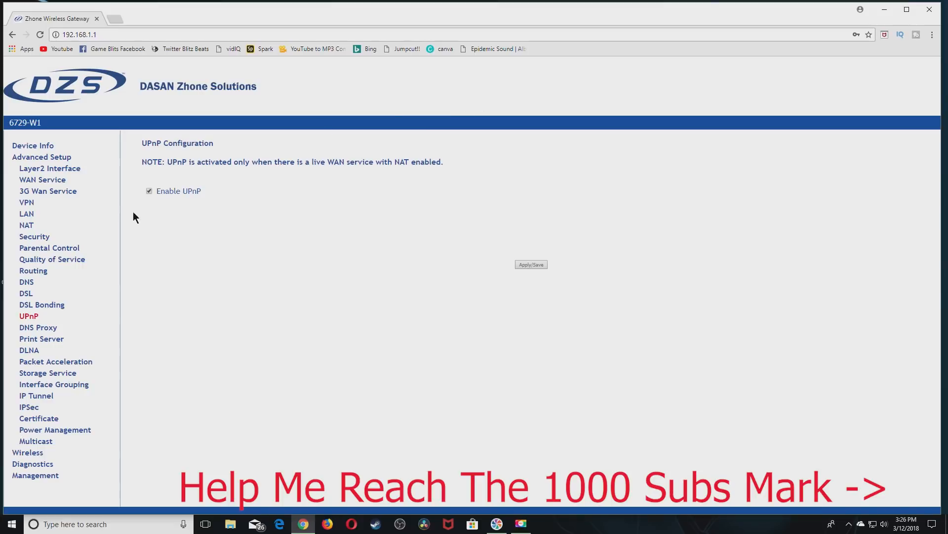
{"action": "mouse_move", "coordinate": [145, 215]}
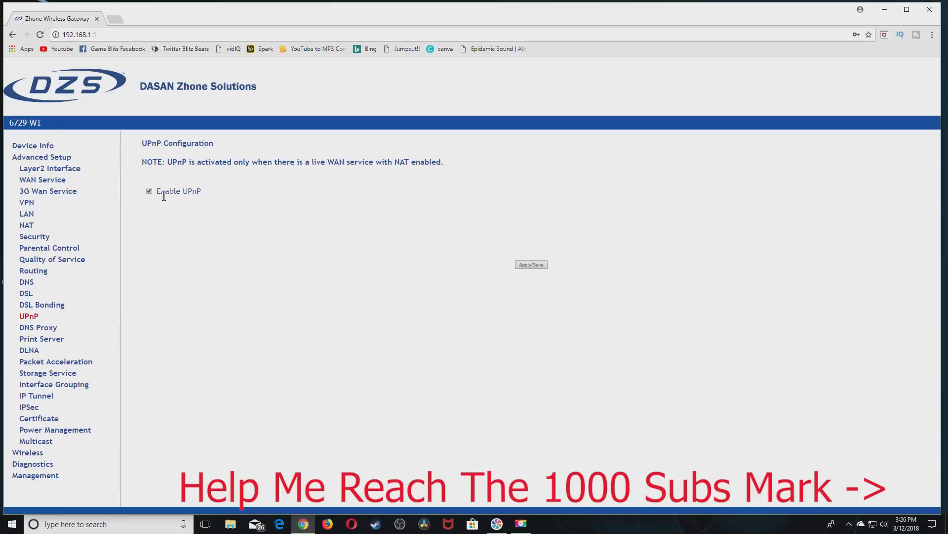
{"action": "mouse_move", "coordinate": [230, 148]}
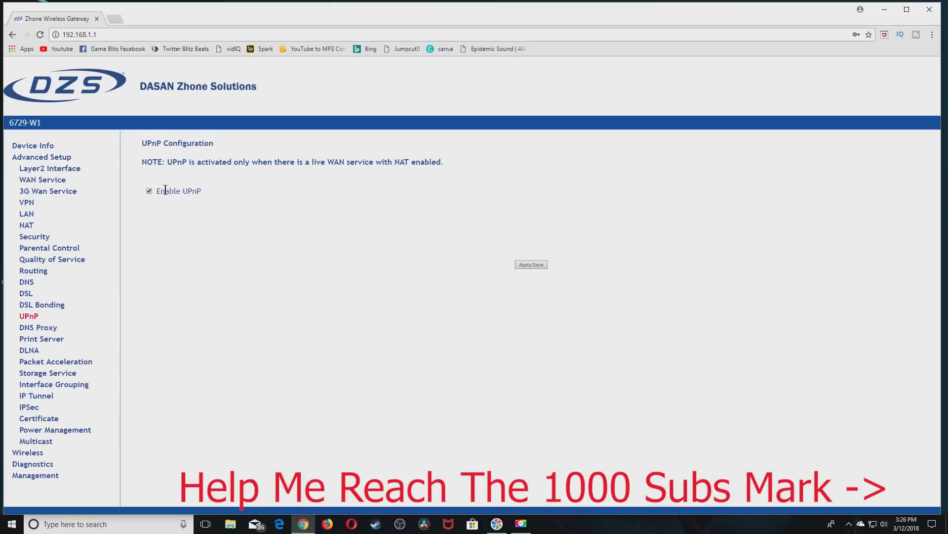
{"action": "mouse_move", "coordinate": [296, 202]}
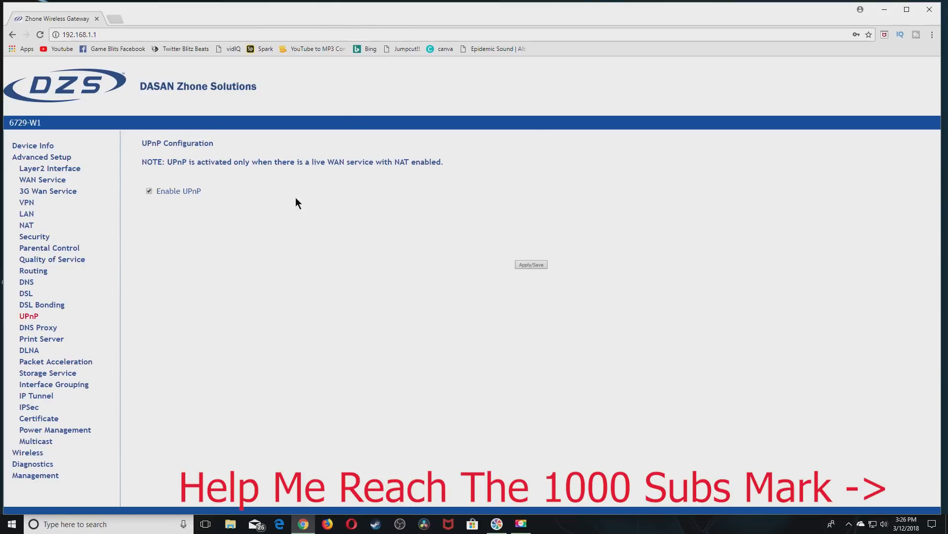
{"action": "mouse_move", "coordinate": [424, 259]}
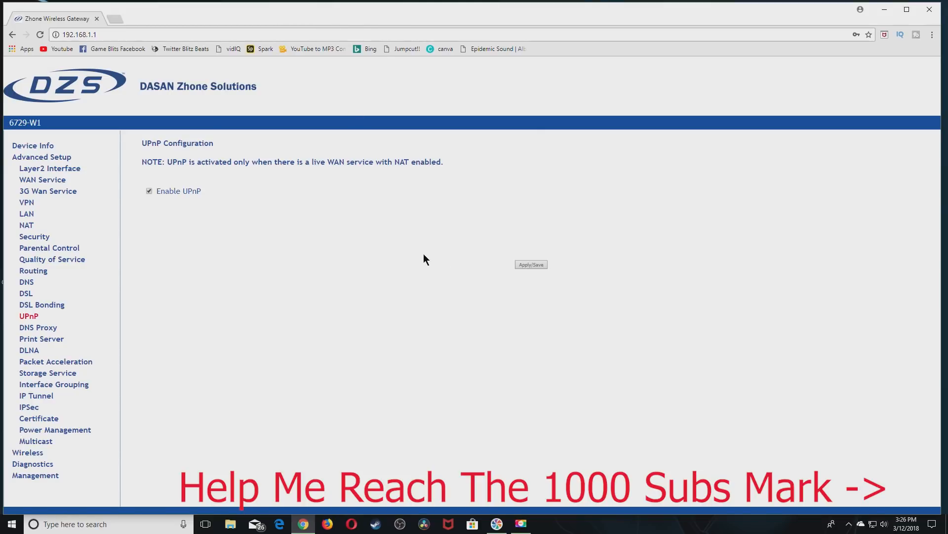